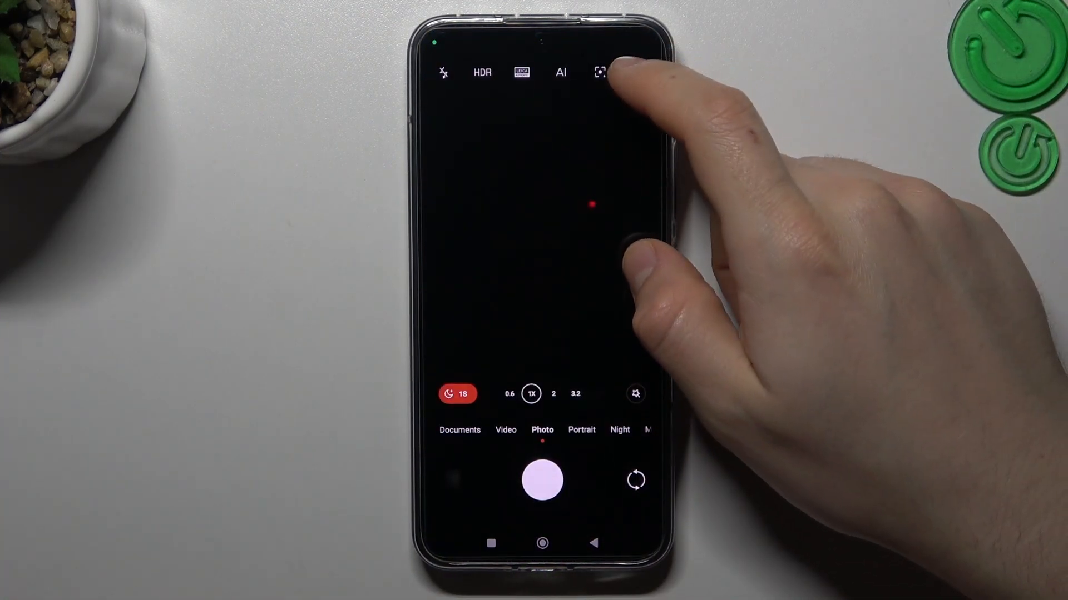
Open the camera's Watermark settings, where time stamps are already on
left_click(600, 73)
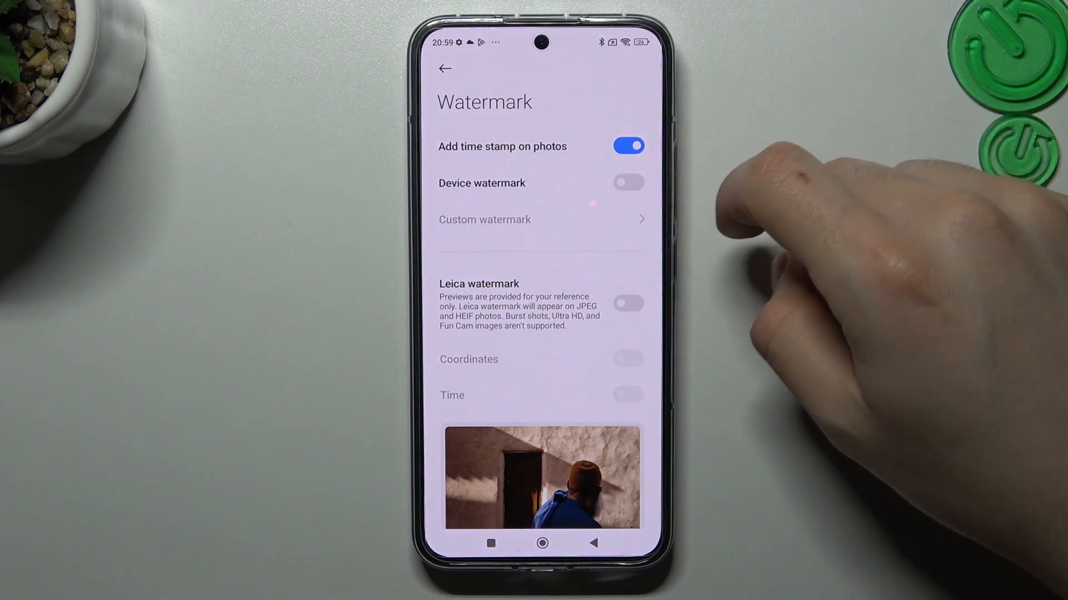
Turn on the device watermark and save 'HARD' as the custom watermark text
left_click(628, 182)
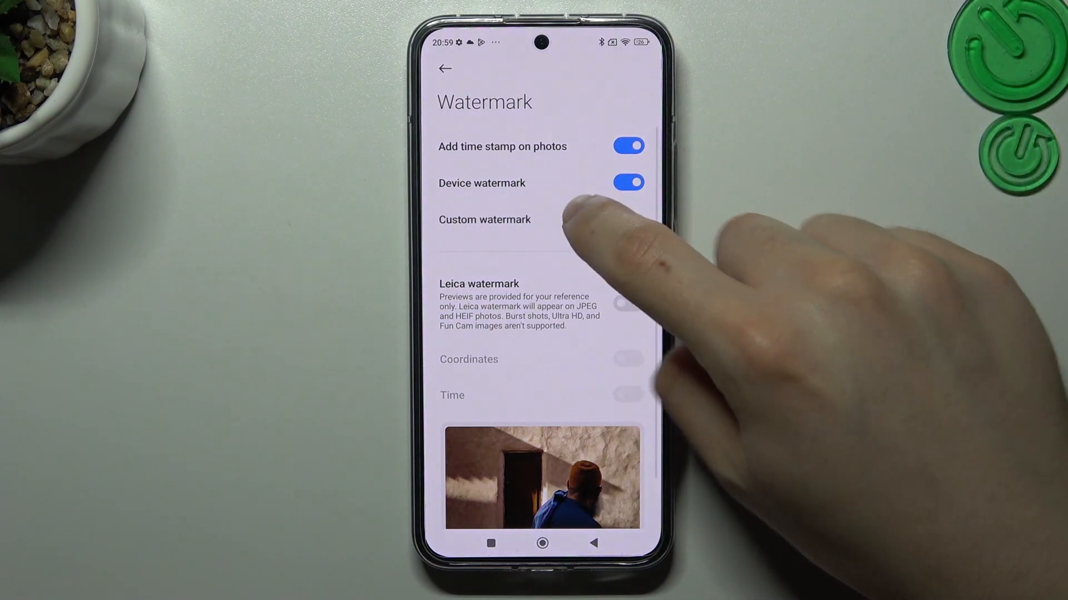
left_click(484, 219)
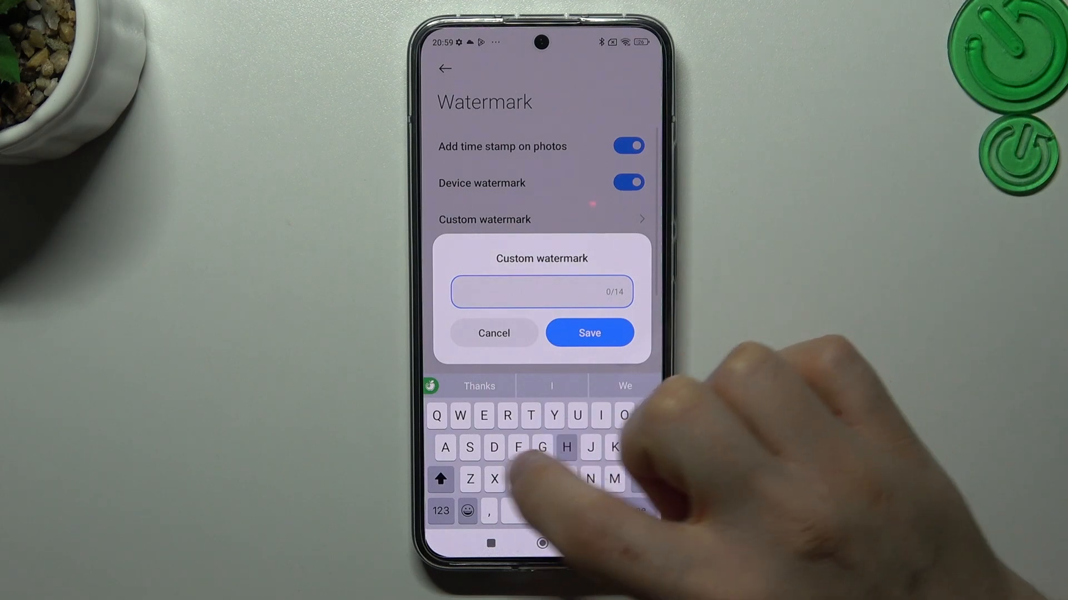
type("HARD")
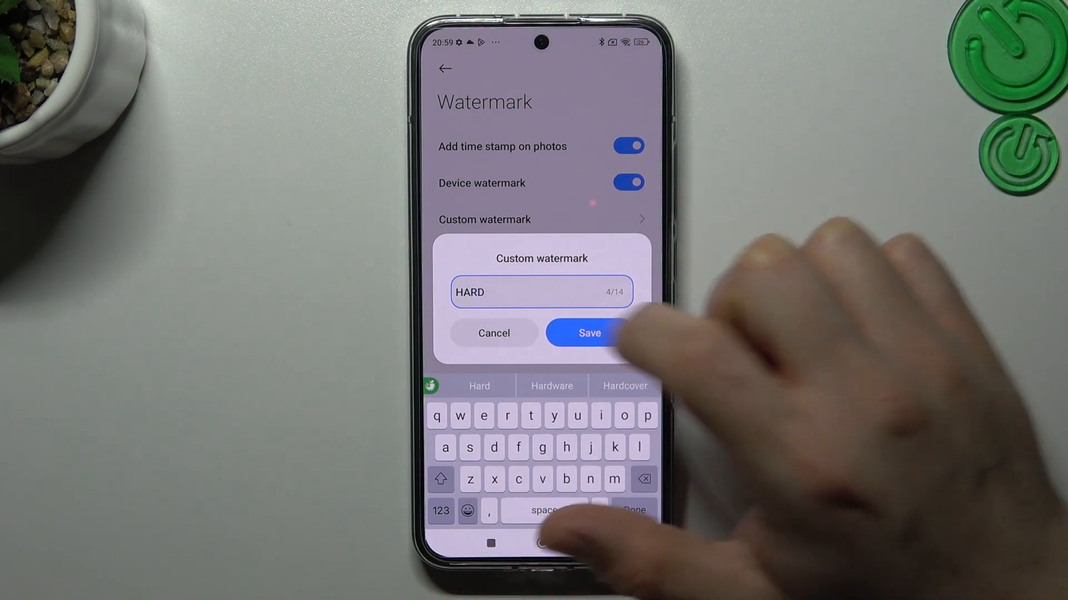
left_click(588, 333)
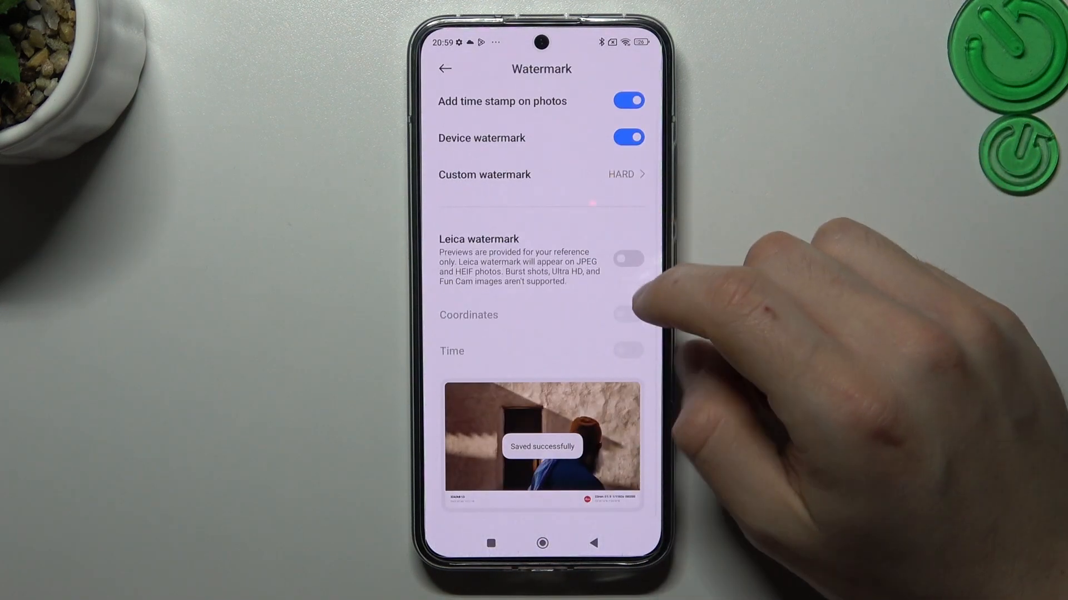
Briefly try the Leica watermark, then return to the Photo viewfinder
left_click(627, 258)
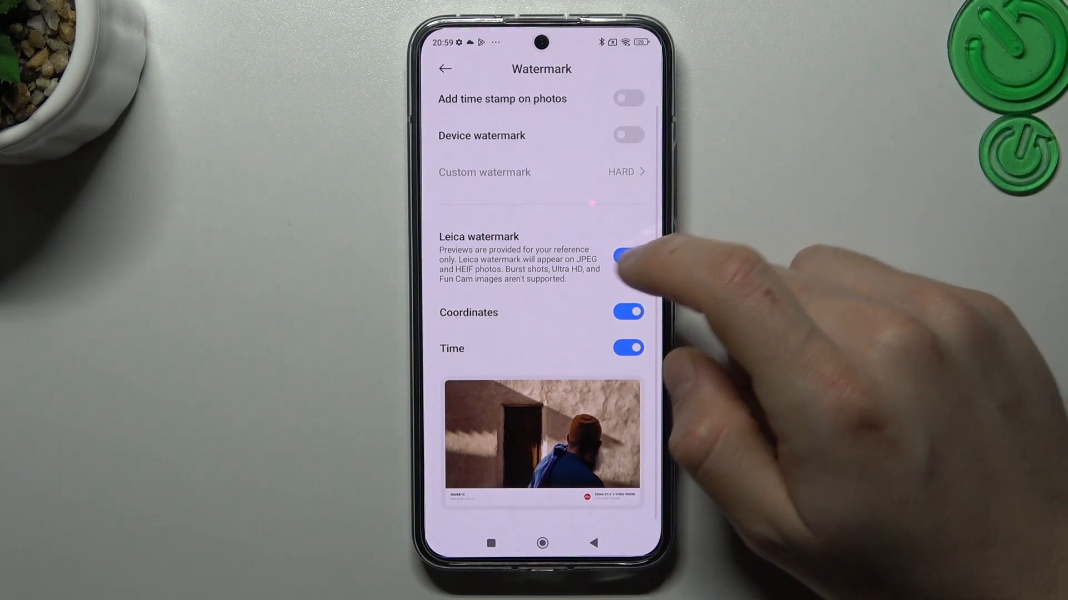
scroll("down", 3)
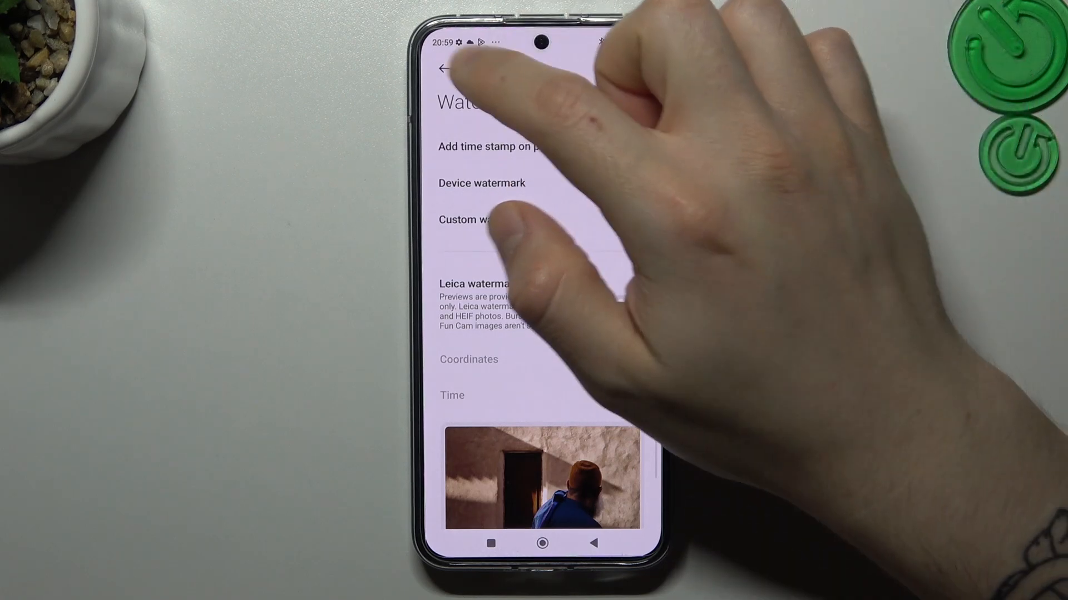
left_click(443, 69)
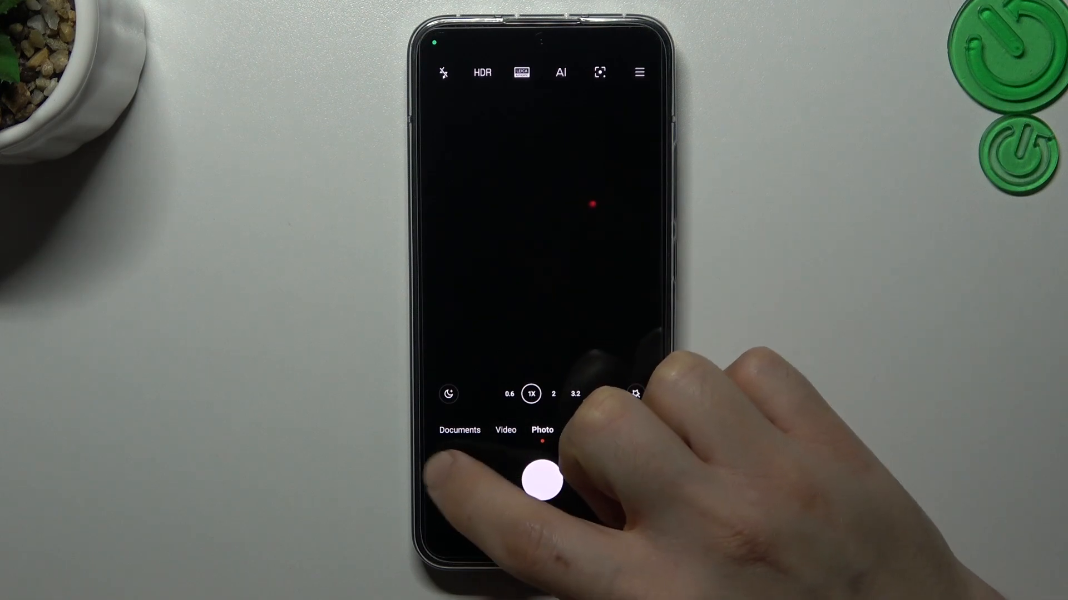
Take a photo showing the XIAOMI 13 | LEICA watermark with HARD and date
left_click(542, 482)
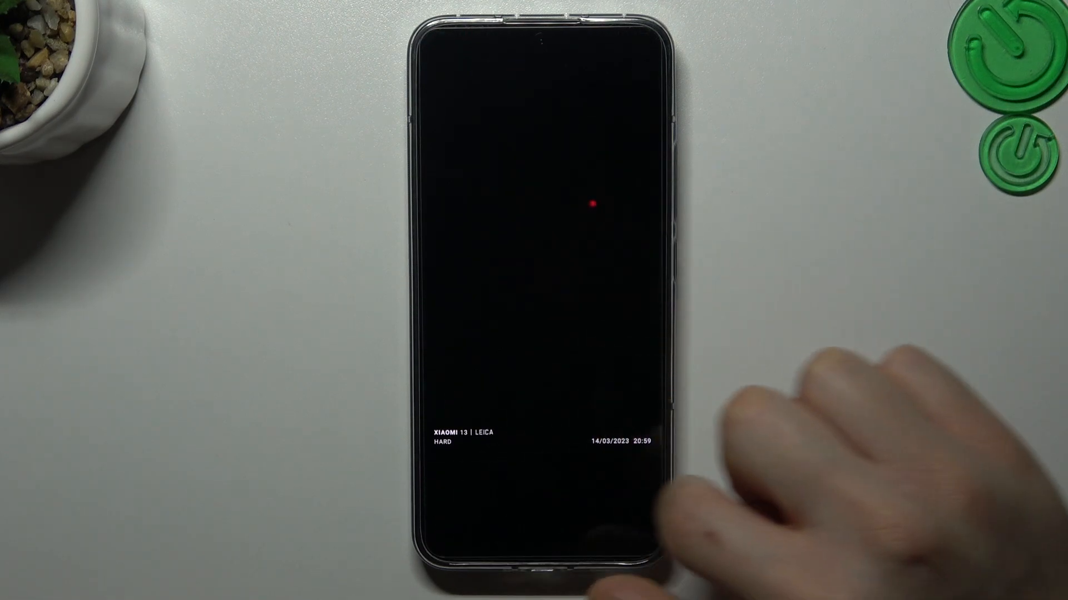